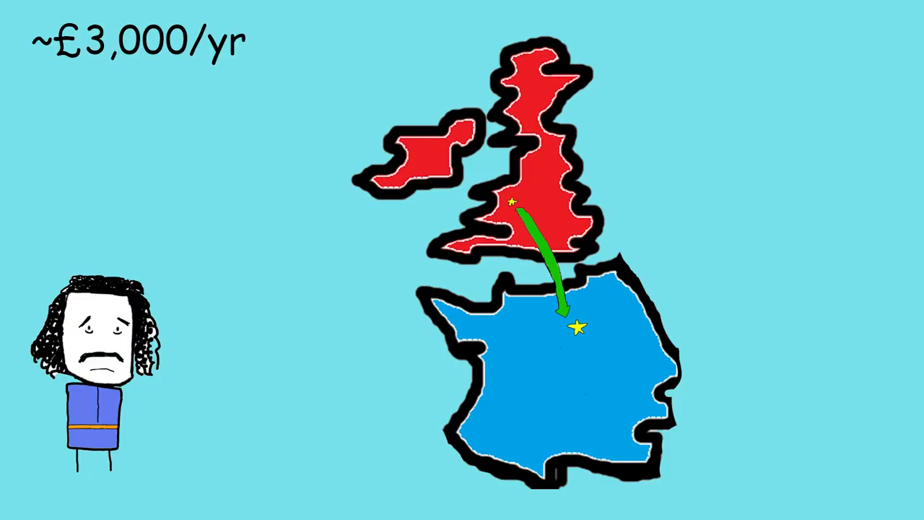
type("~£300,000/yr in modern day currency")
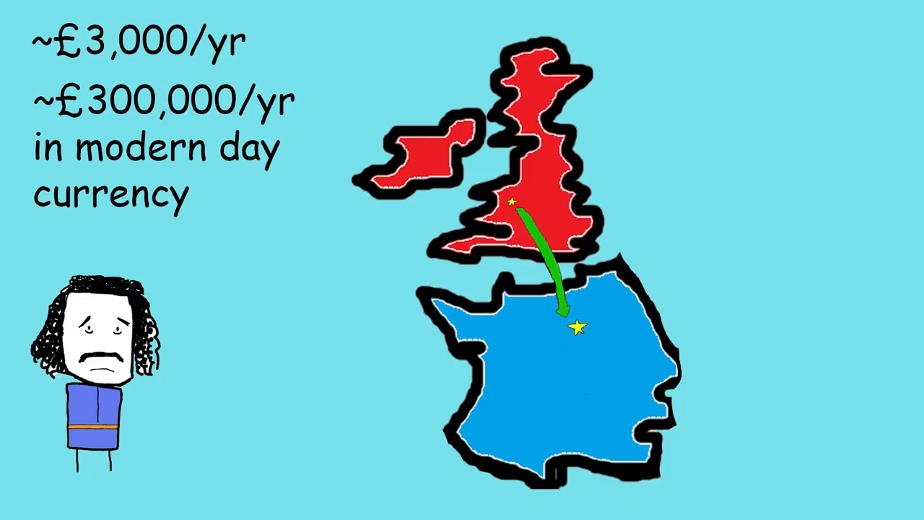